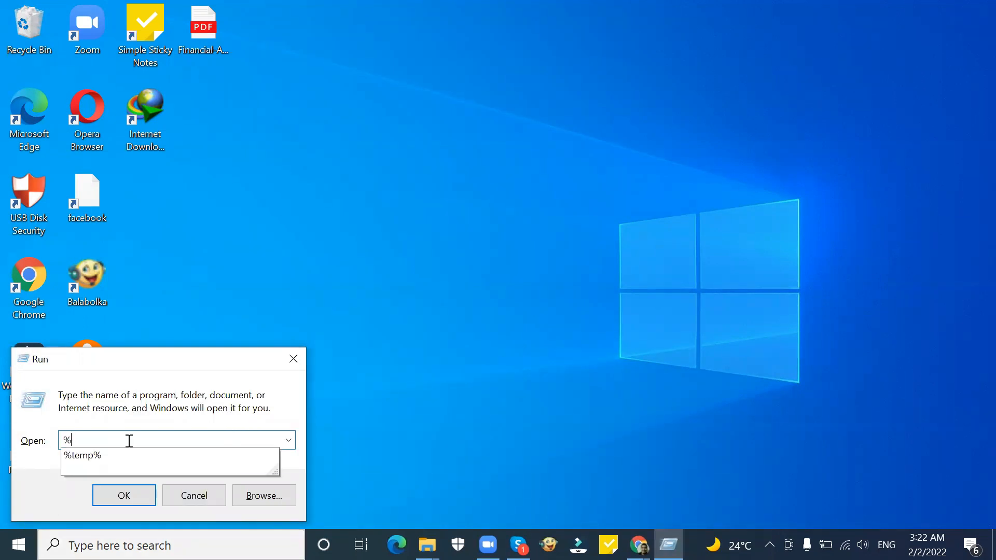
- Run %temp% from the Run dialog to show the Temp folder
text(temp%)
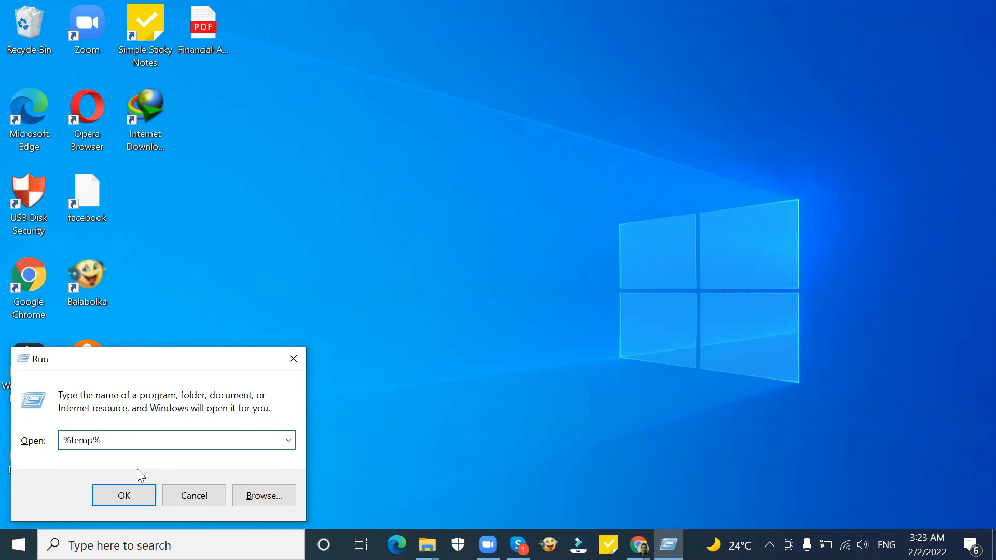
click(123, 496)
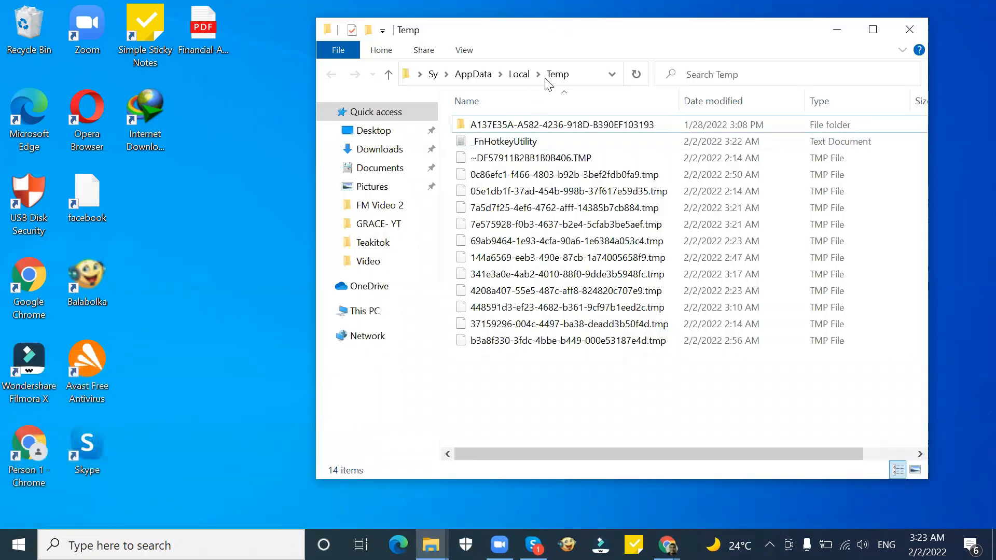
- Select all temporary files in the Temp folder for deletion
click(563, 125)
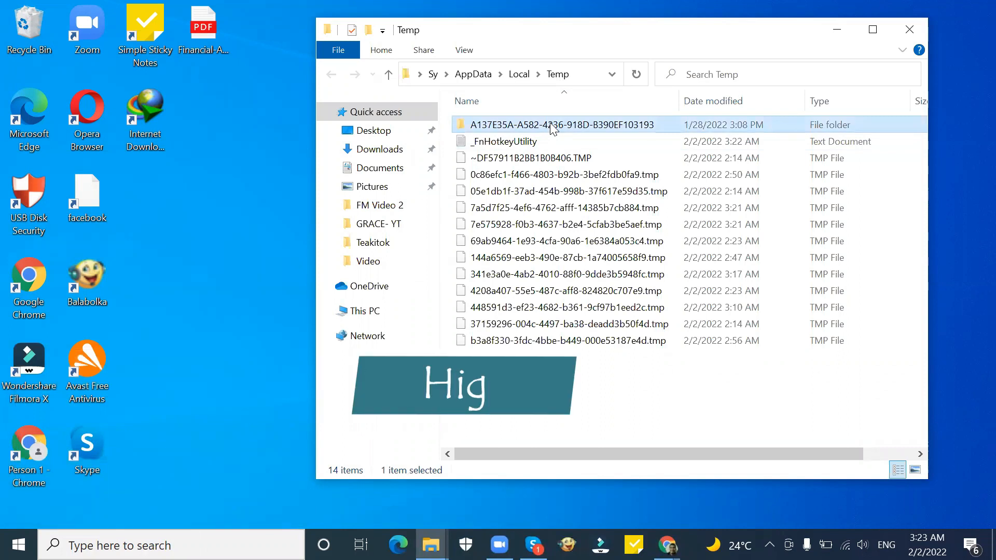
key(ctrl+a)
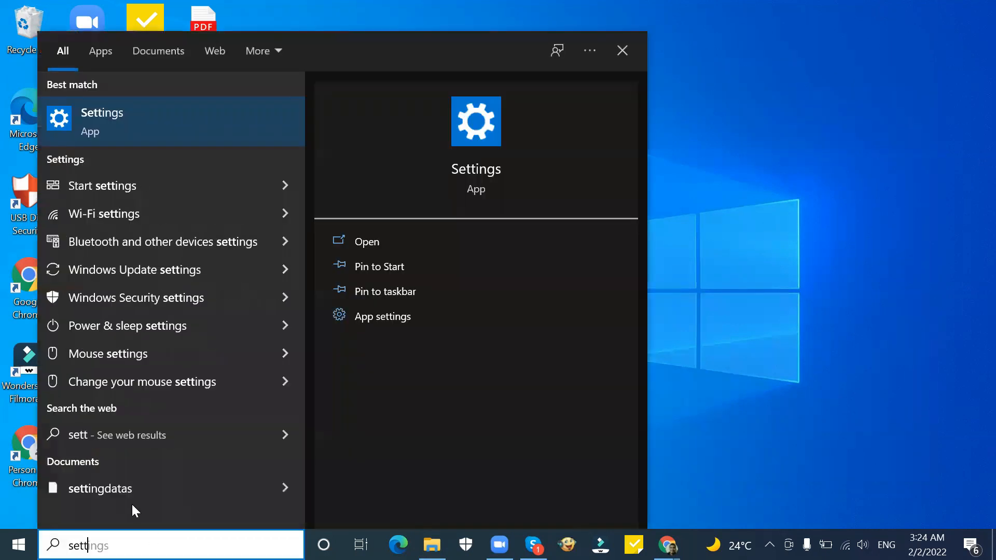
- Go to Settings > System > Notifications & actions to switch off notification tips
click(366, 241)
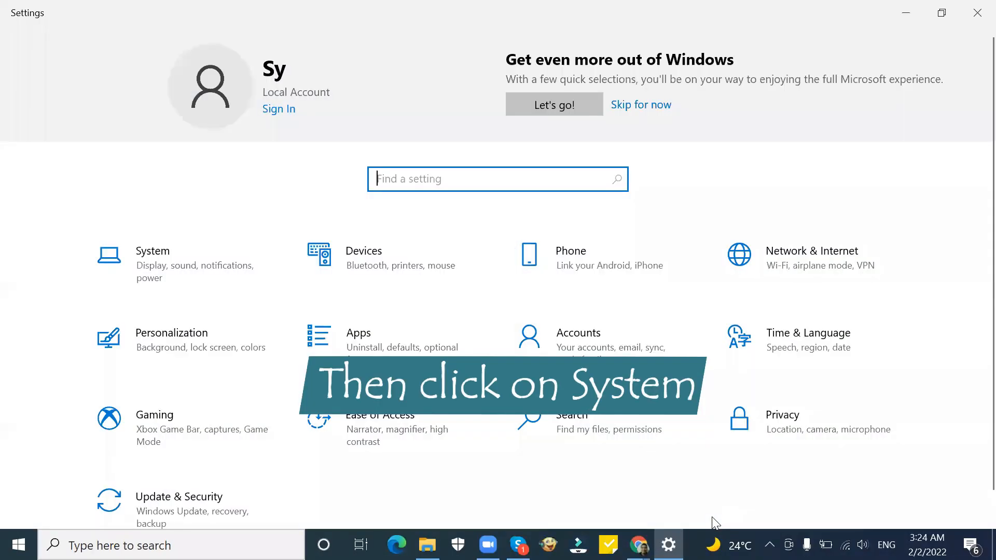
click(153, 251)
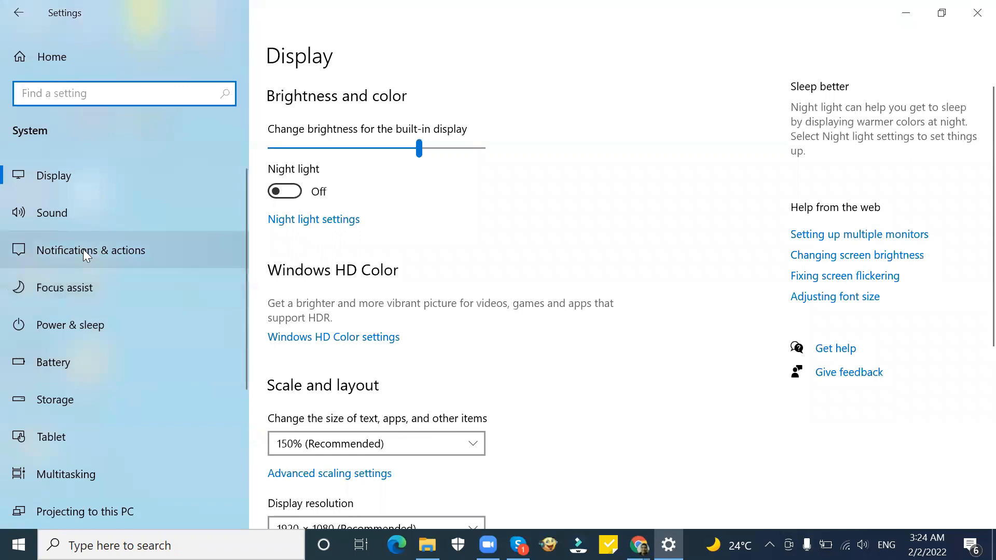
click(91, 250)
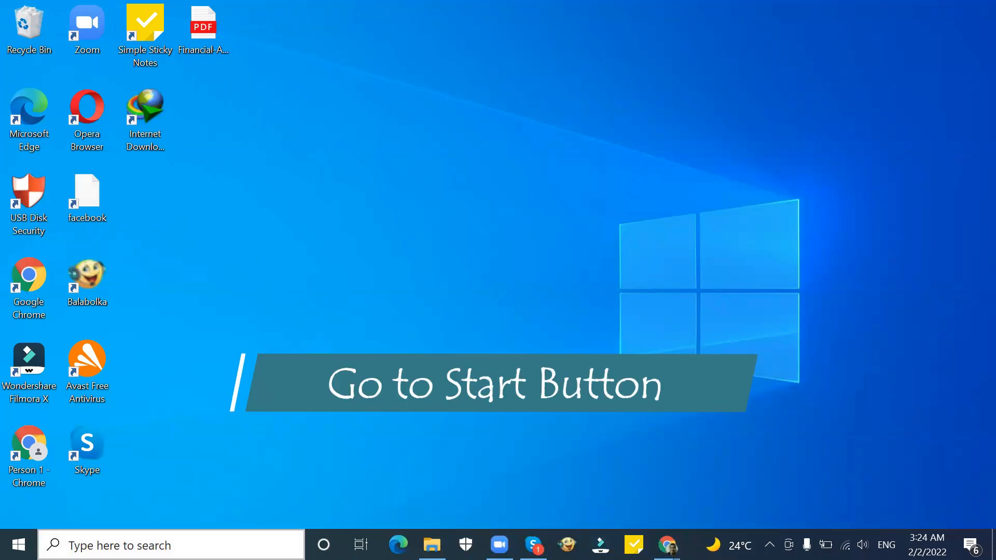
- Search Start for 'perfor' and launch 'Adjust the appearance and performance of Windows'
click(17, 545)
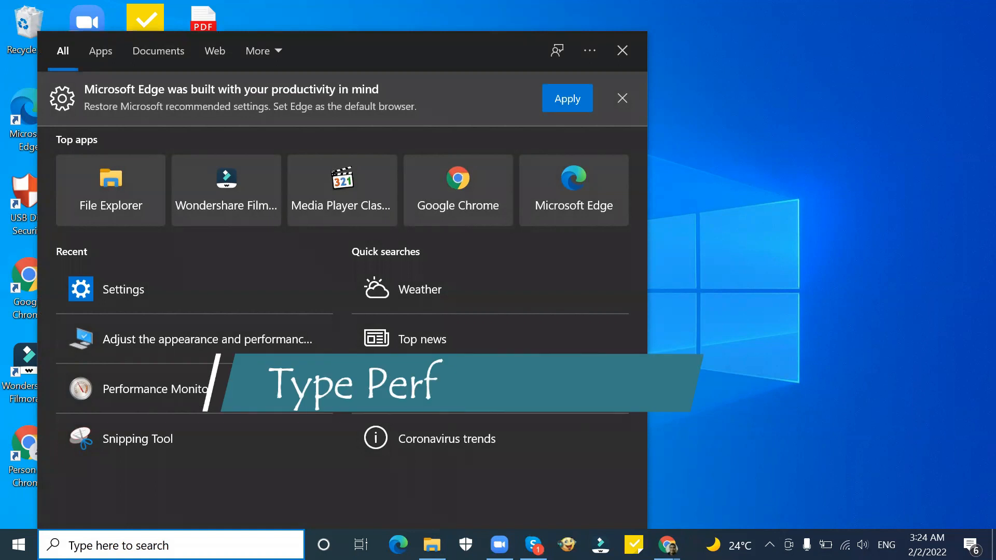
text(perforna)
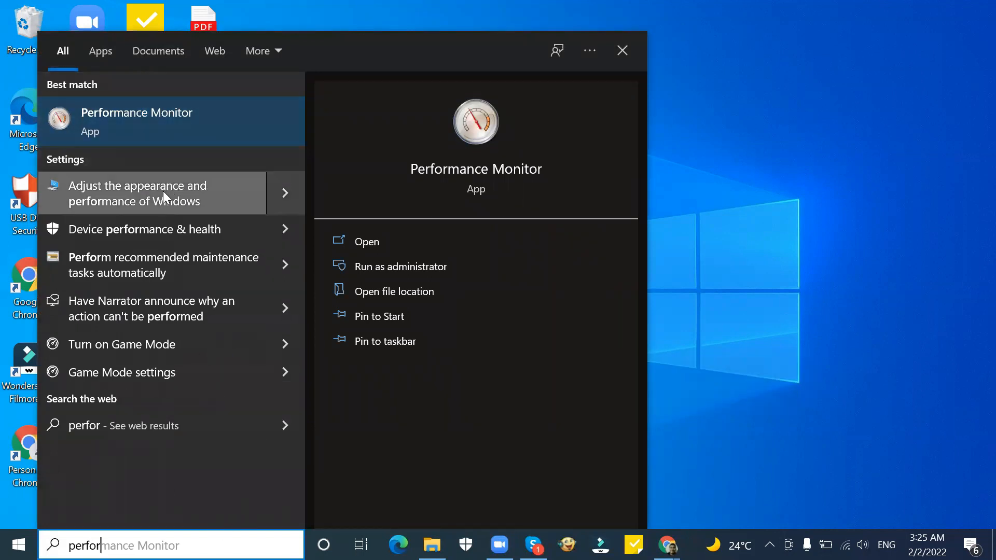
mouse_move(158, 207)
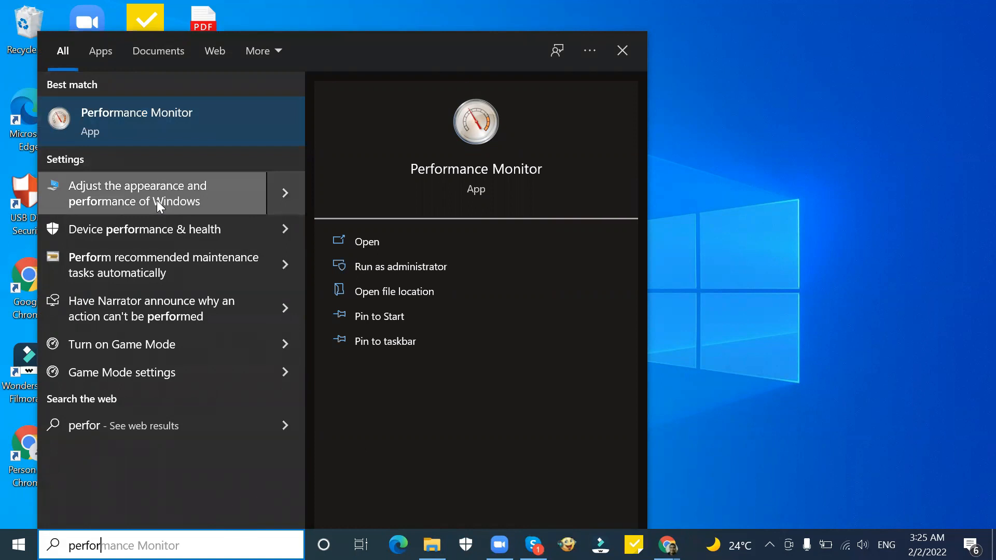
click(137, 193)
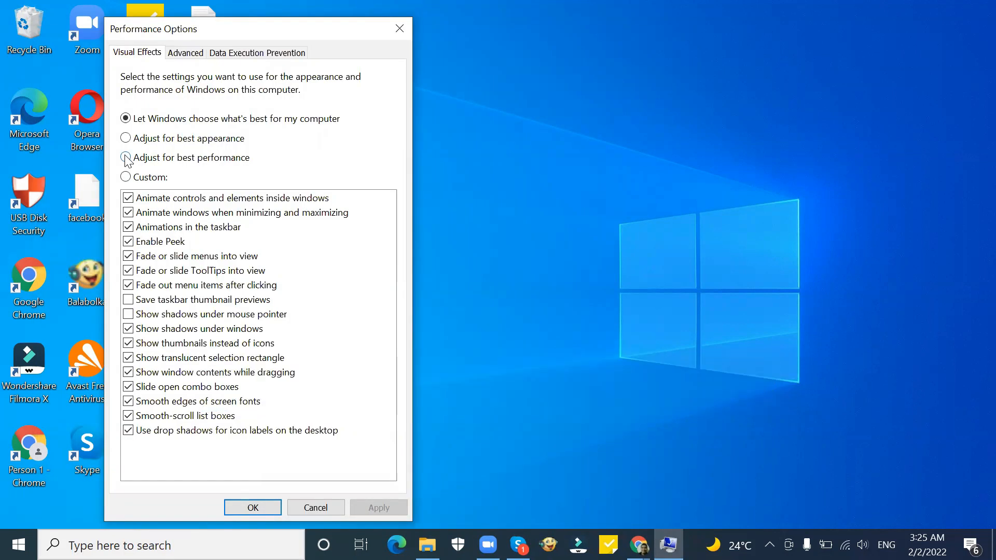
- Choose 'Adjust for best performance', apply it and confirm with OK
click(126, 157)
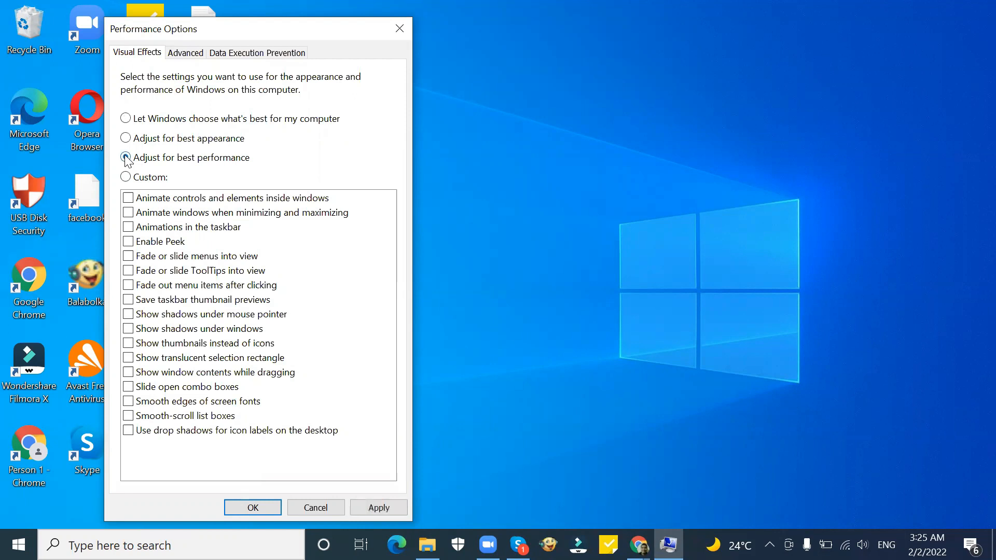
click(126, 158)
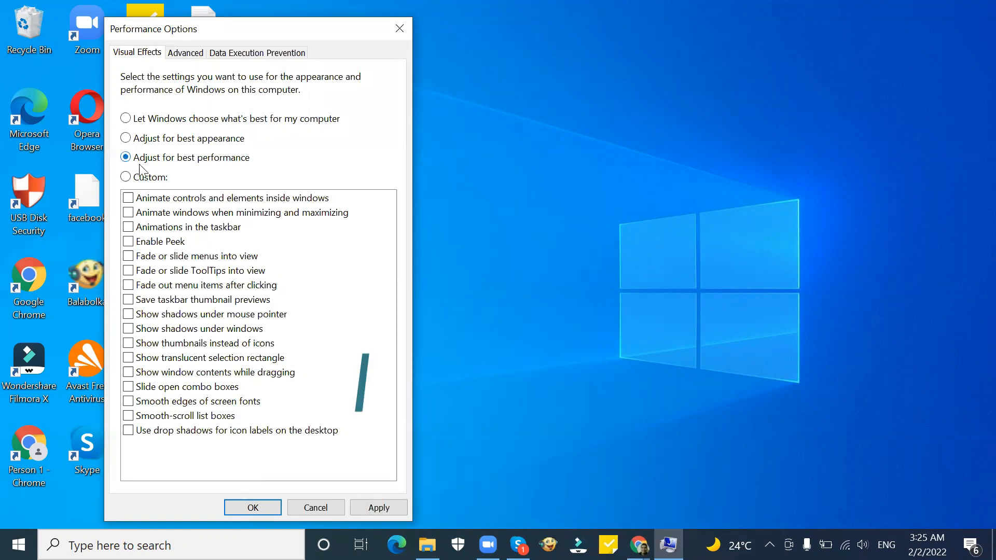
click(378, 508)
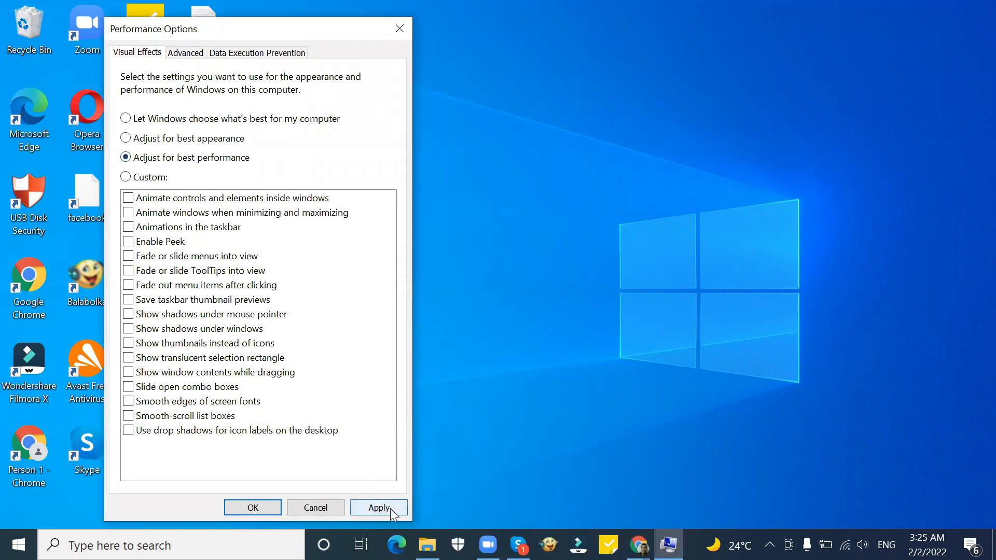
click(378, 507)
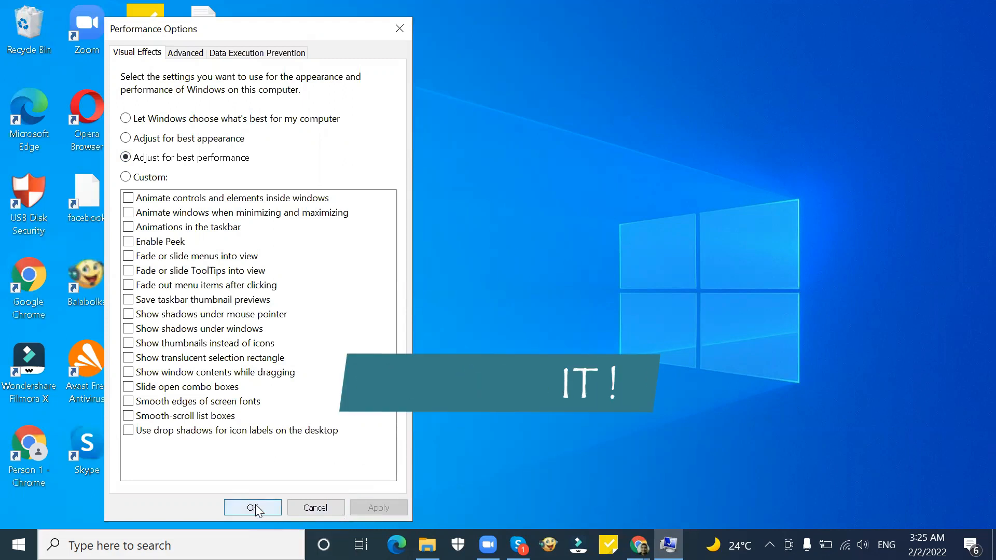
click(253, 508)
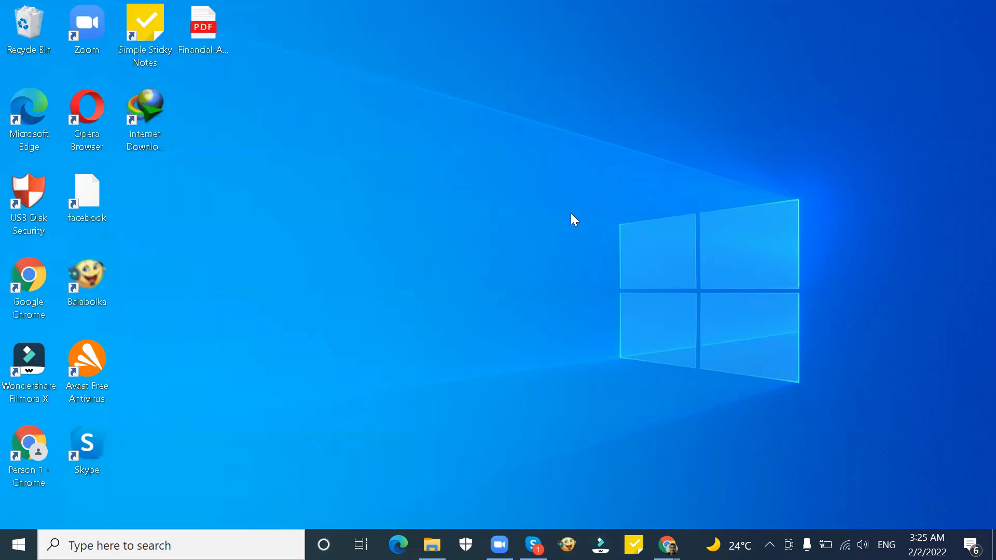